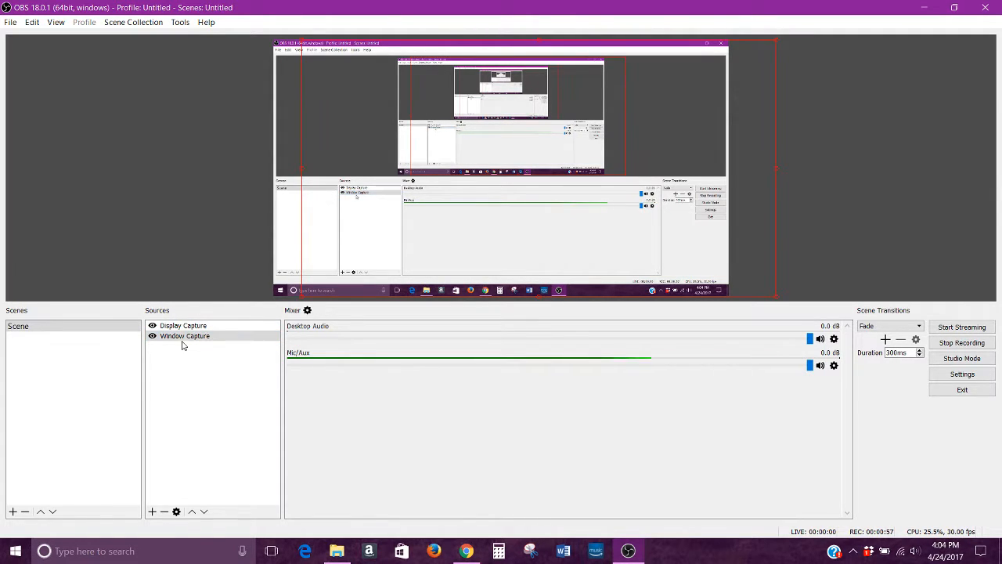
# Step: Select the Window Capture source and bring up its options, then switch to Chrome
pyautogui.click(185, 335)
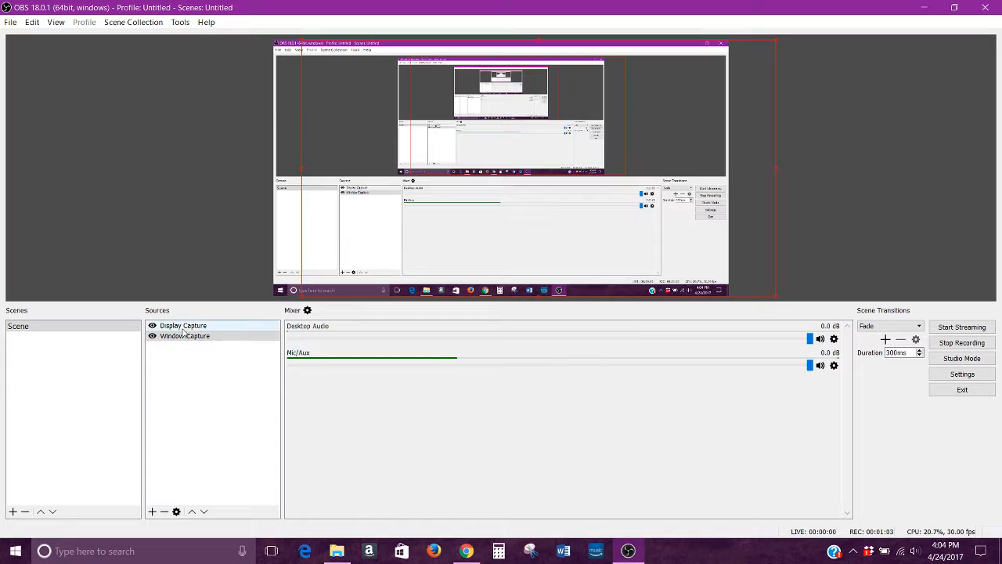
pyautogui.rightClick(184, 336)
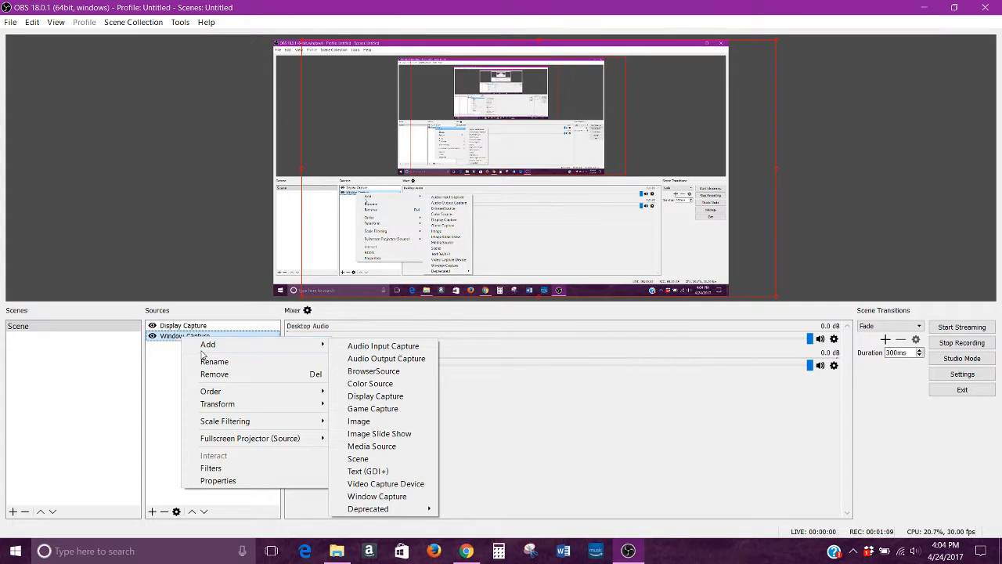
pyautogui.moveTo(386, 358)
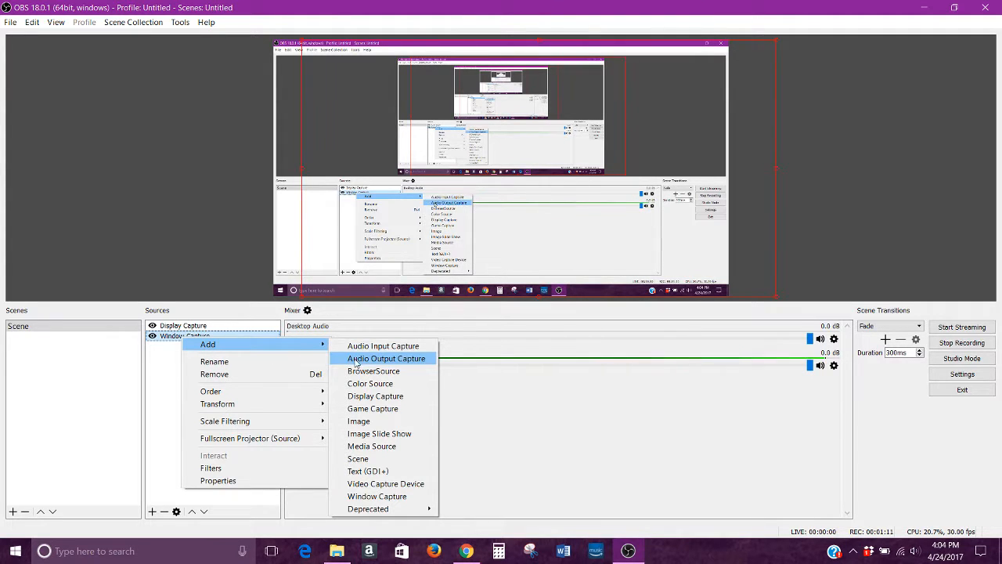
pyautogui.moveTo(375, 396)
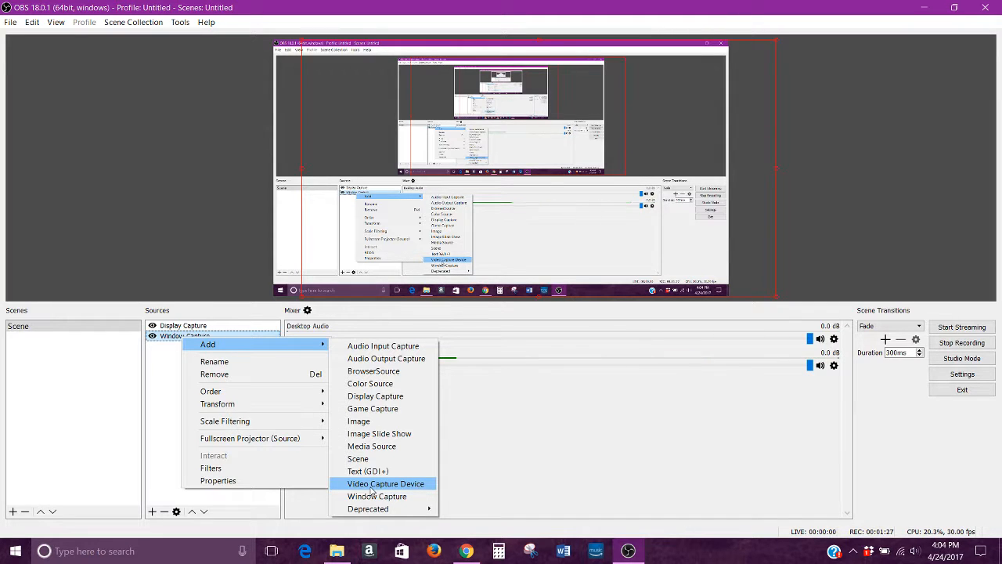
pyautogui.moveTo(375, 395)
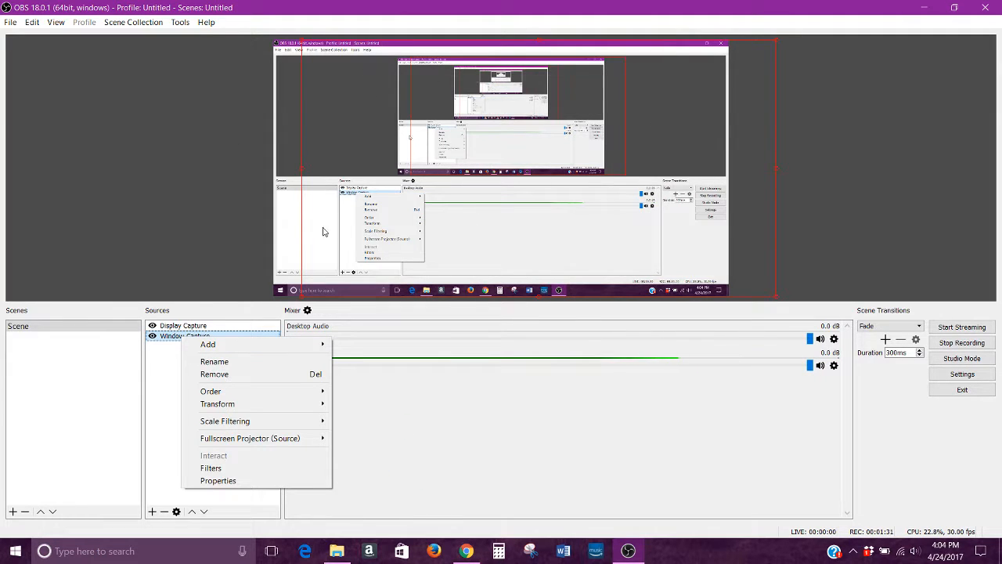
pyautogui.moveTo(161, 378)
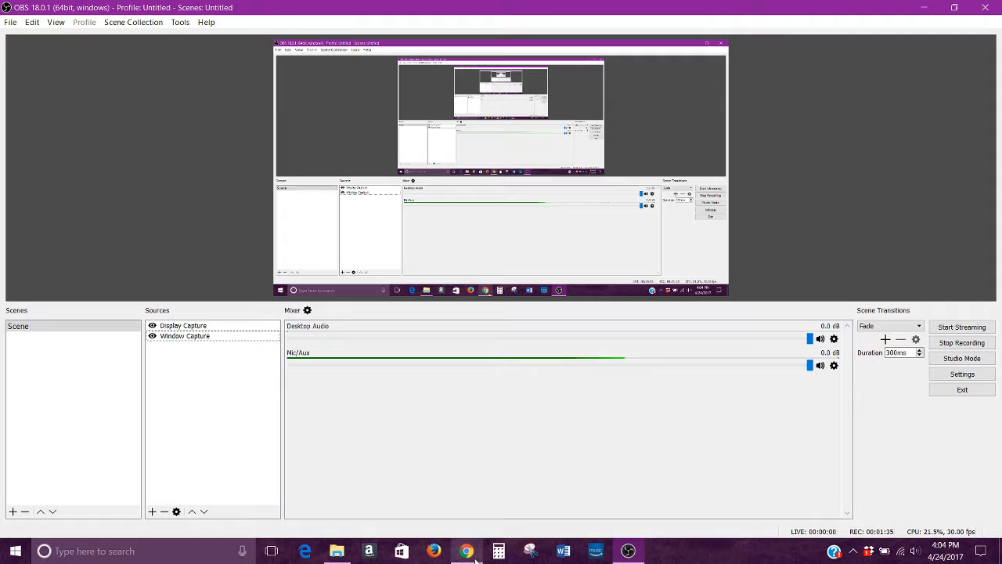
pyautogui.click(467, 550)
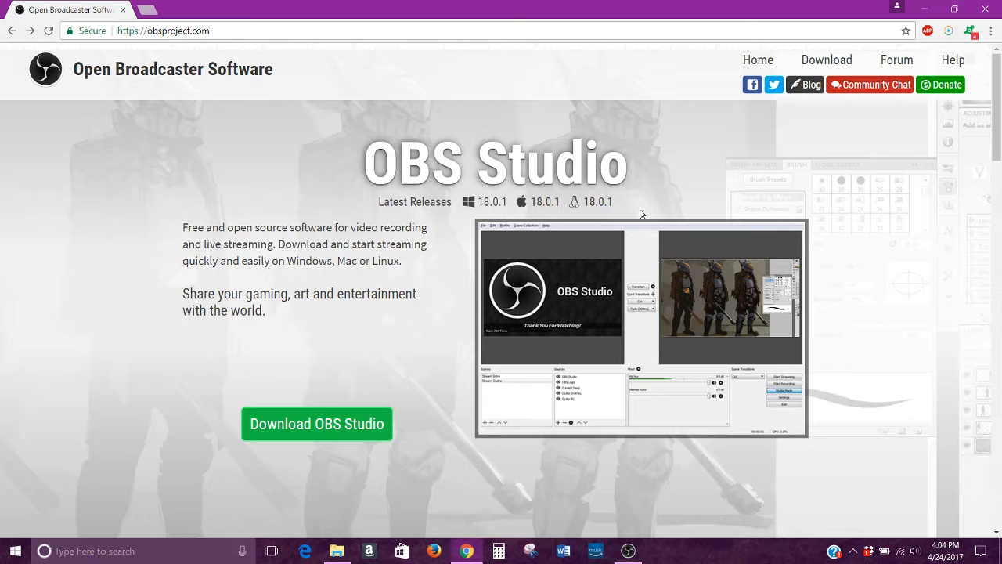
pyautogui.moveTo(931, 132)
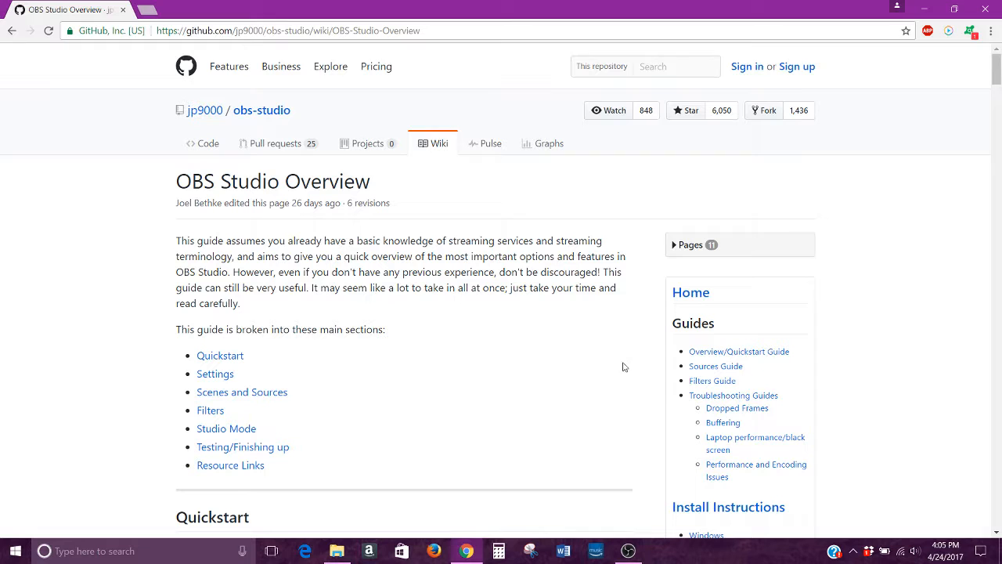
# Step: Open the wiki's Troubleshooting Guides page, then its Laptop Performance/Black Screen guide link
pyautogui.scroll(-3)
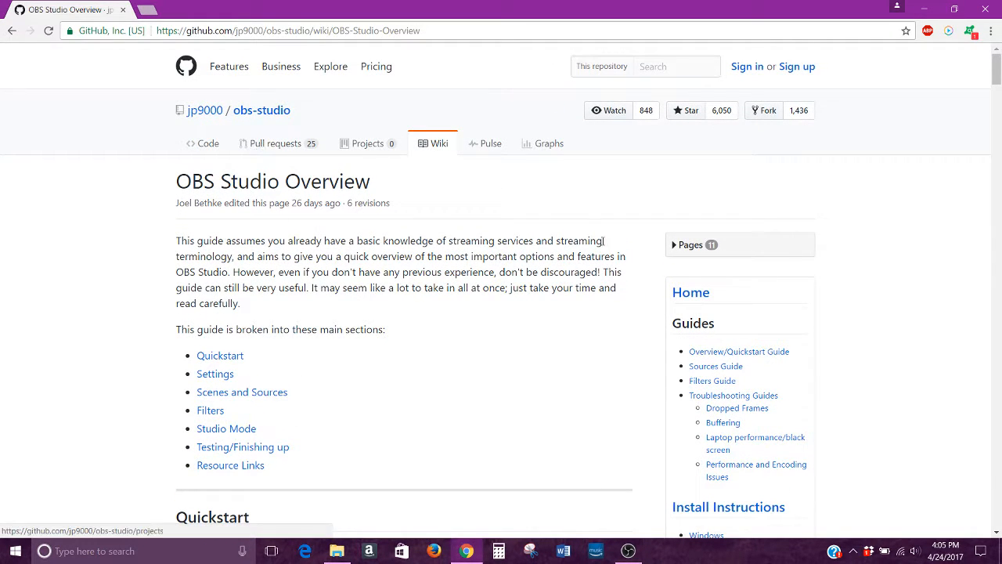
pyautogui.click(734, 395)
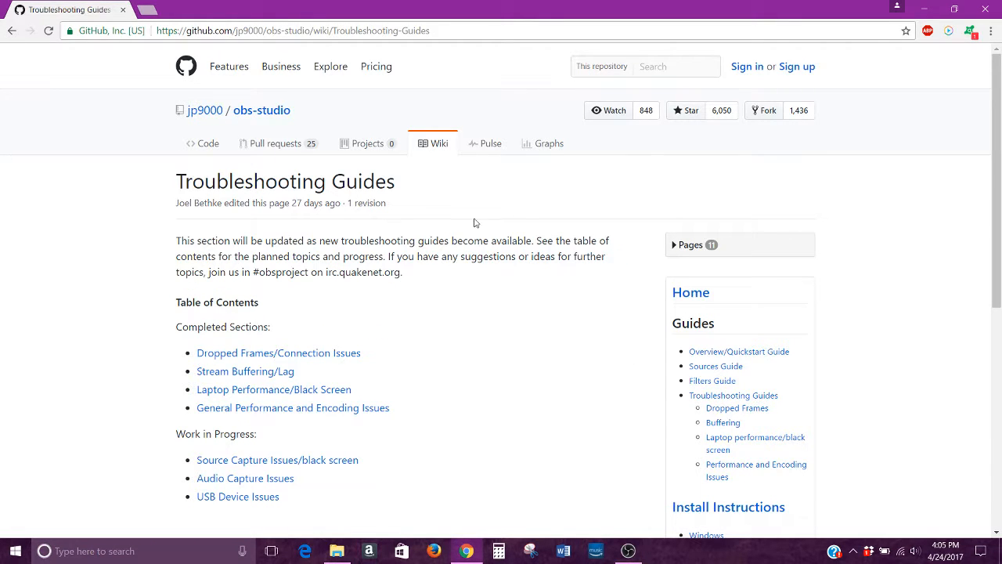
pyautogui.moveTo(72, 535)
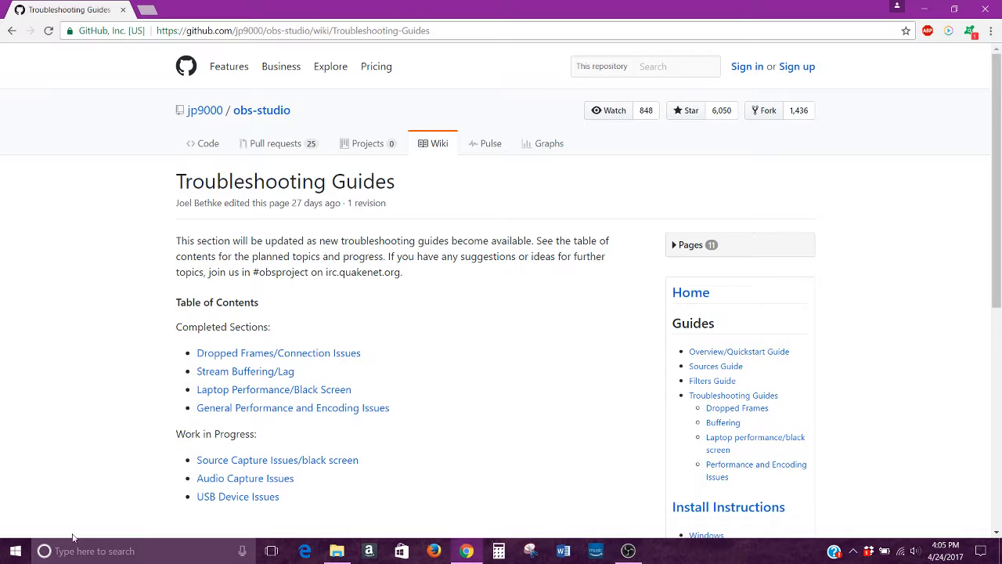
pyautogui.scroll(-3)
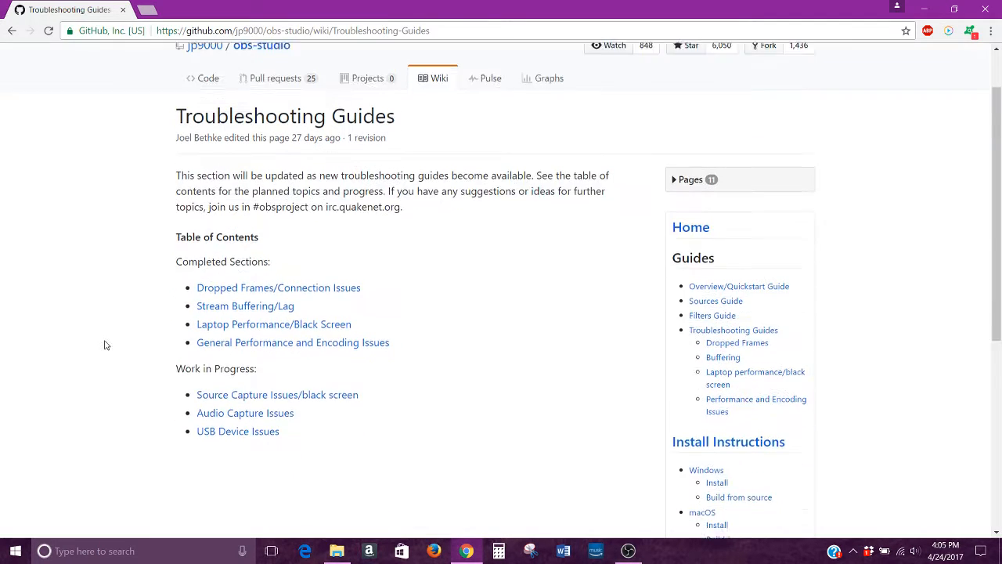
pyautogui.scroll(-3)
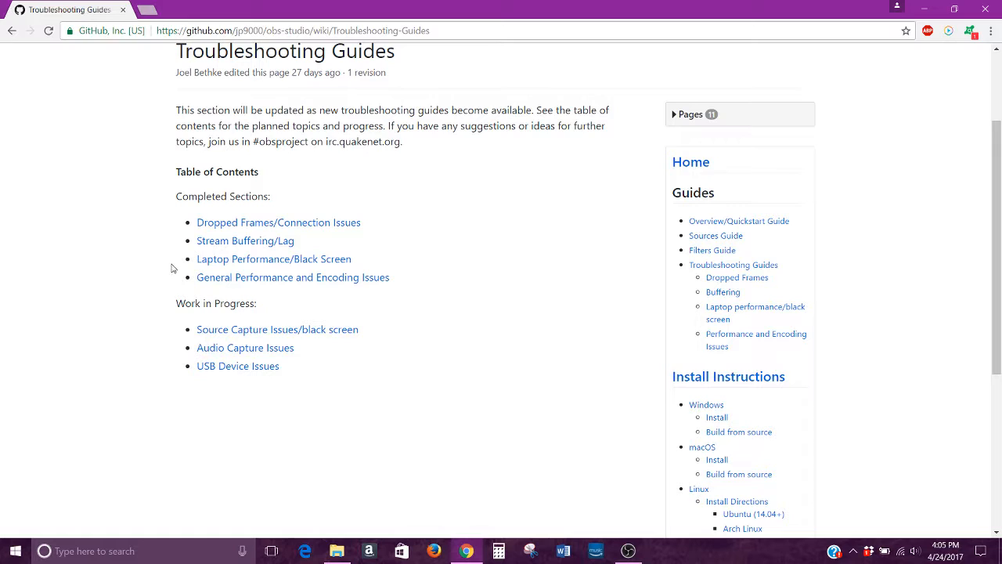
pyautogui.moveTo(88, 299)
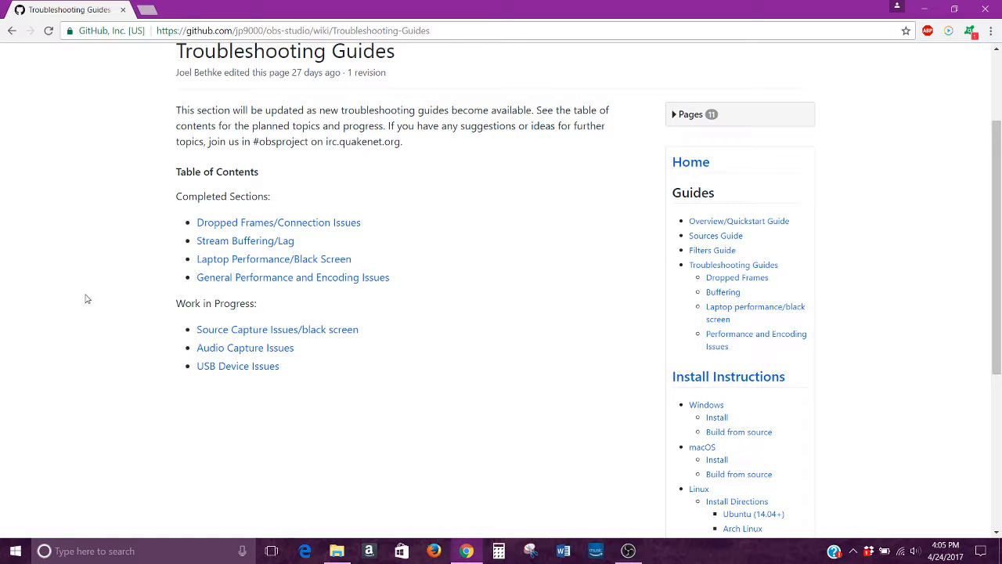
pyautogui.moveTo(159, 252)
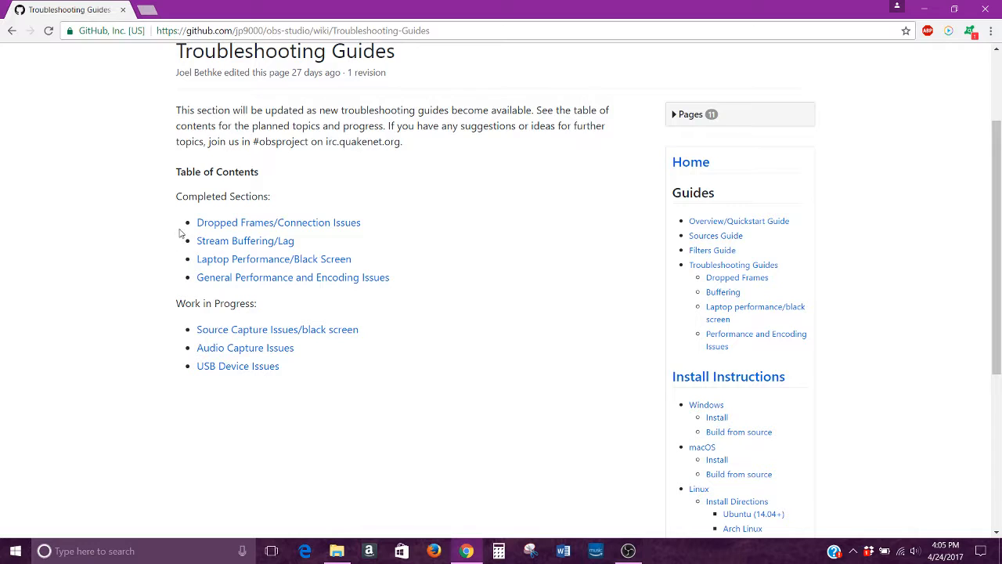
pyautogui.moveTo(180, 258)
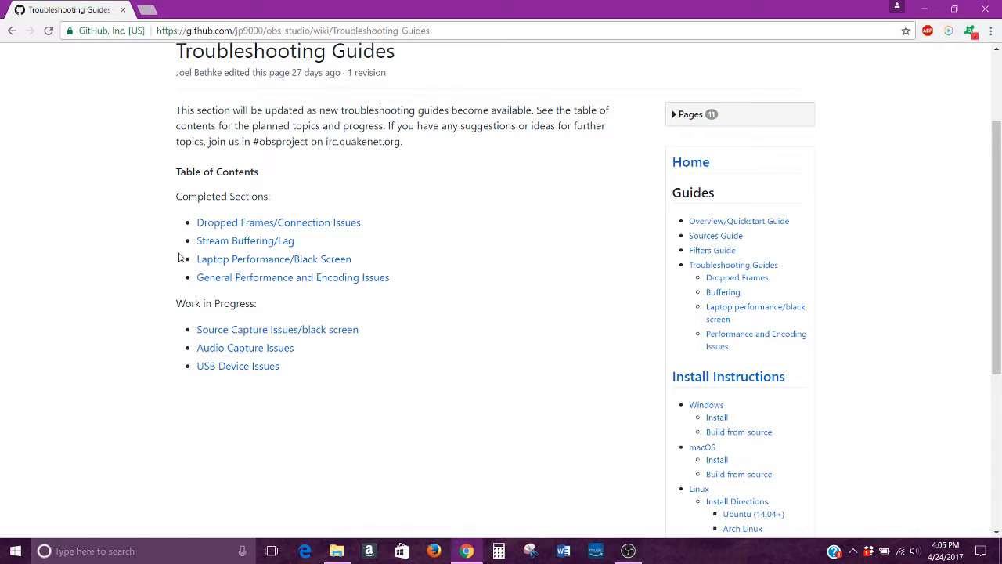
pyautogui.moveTo(238, 266)
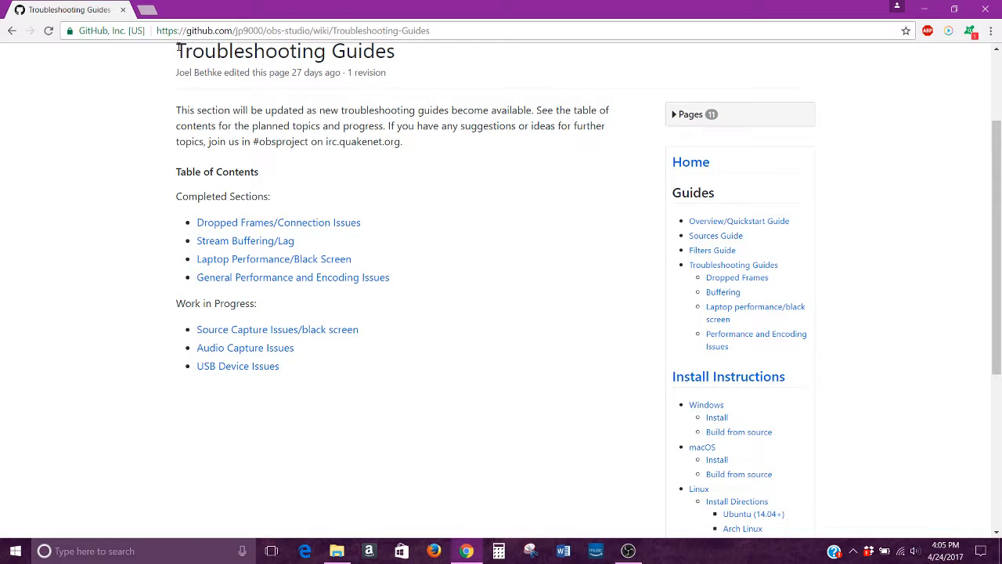
pyautogui.click(273, 259)
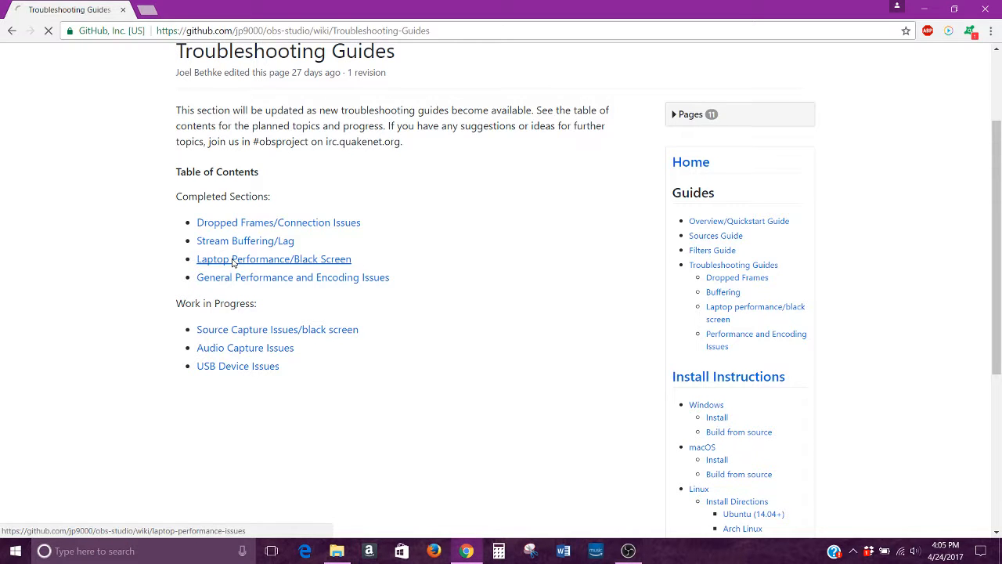
# Step: Scroll the Laptop Performance Issues guide down to the NVIDIA-based Laptops fixes
pyautogui.click(273, 258)
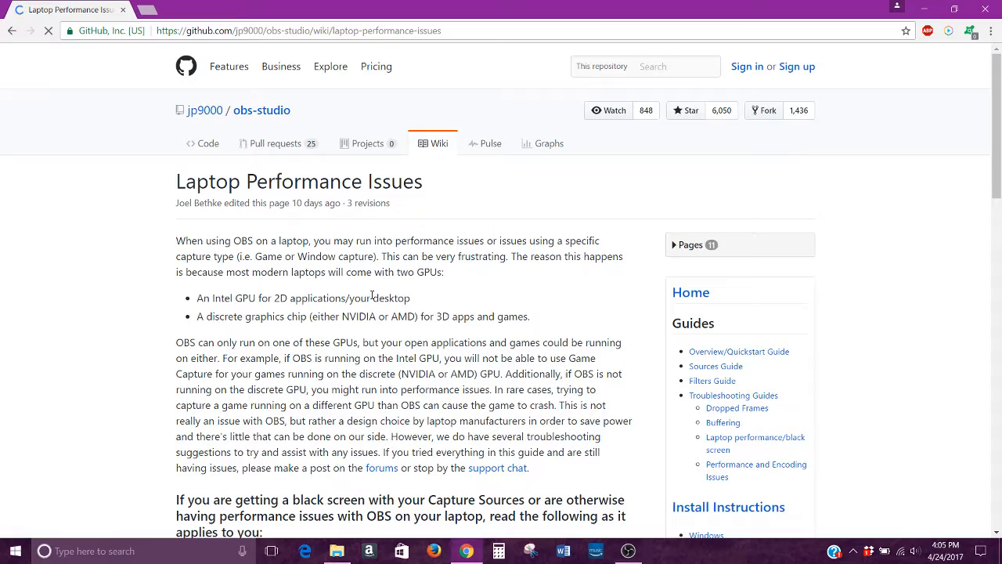
pyautogui.scroll(-3)
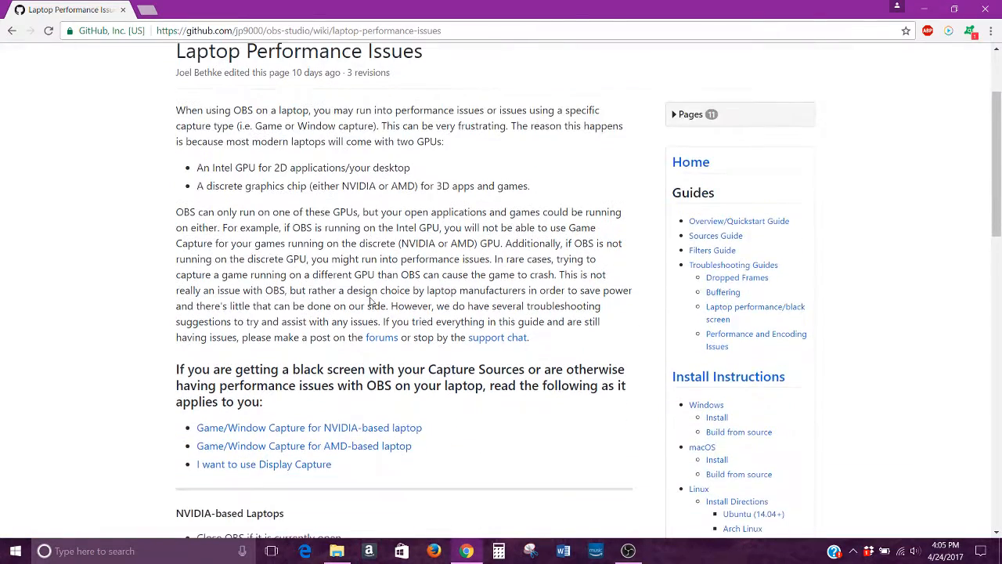
pyautogui.scroll(-3)
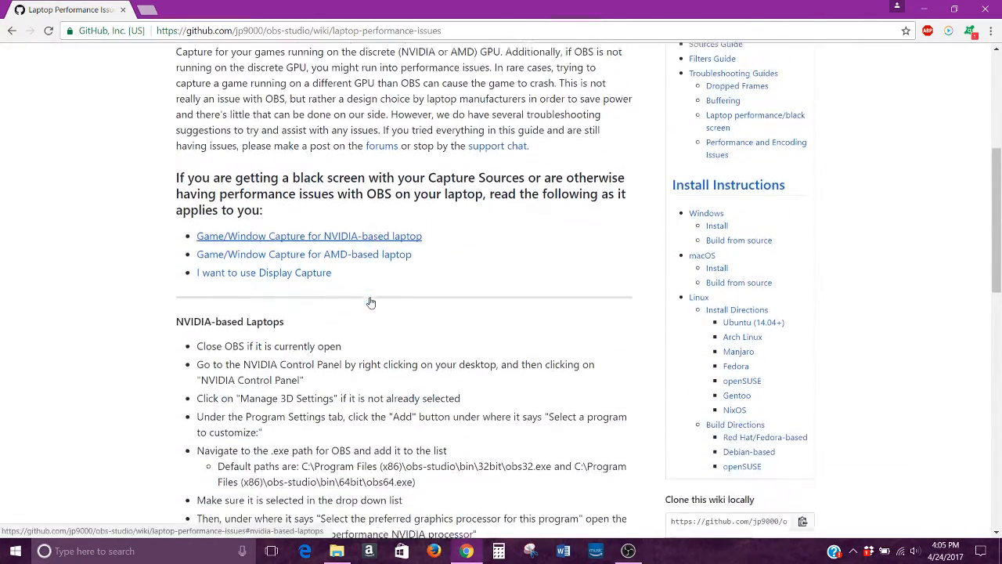
pyautogui.scroll(-3)
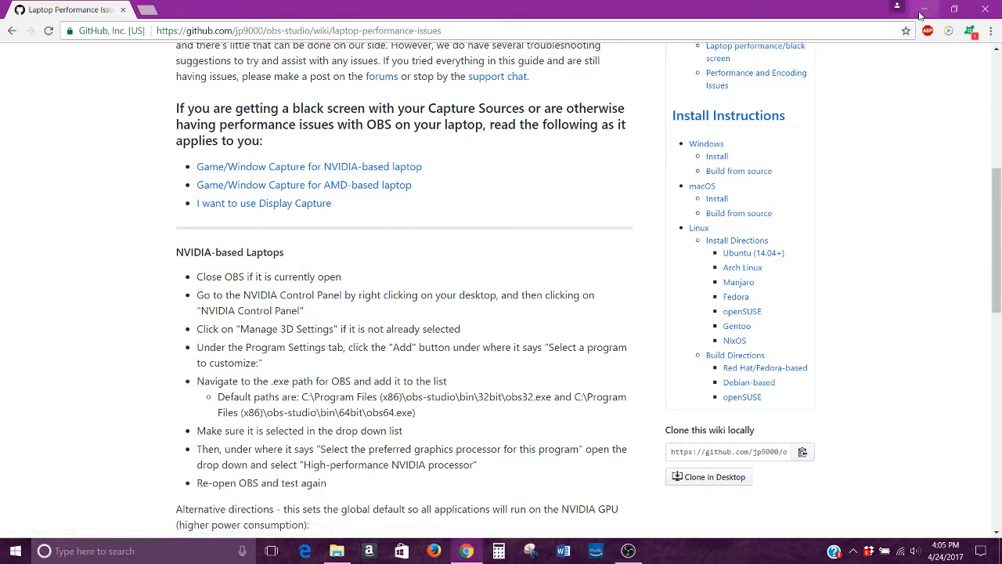
# Step: Minimize Chrome and select the Display Capture and Window Capture sources in OBS
pyautogui.click(624, 549)
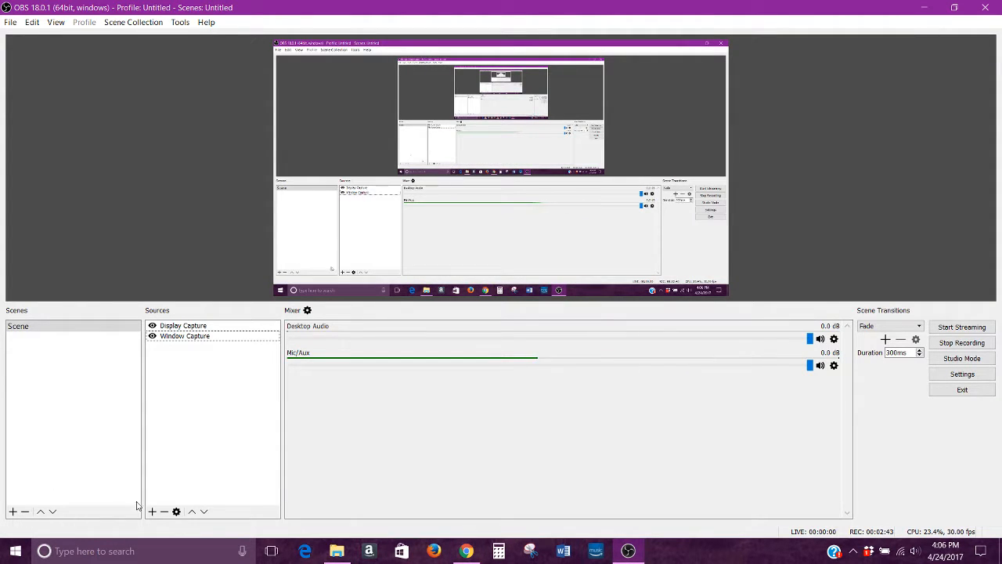
pyautogui.click(182, 325)
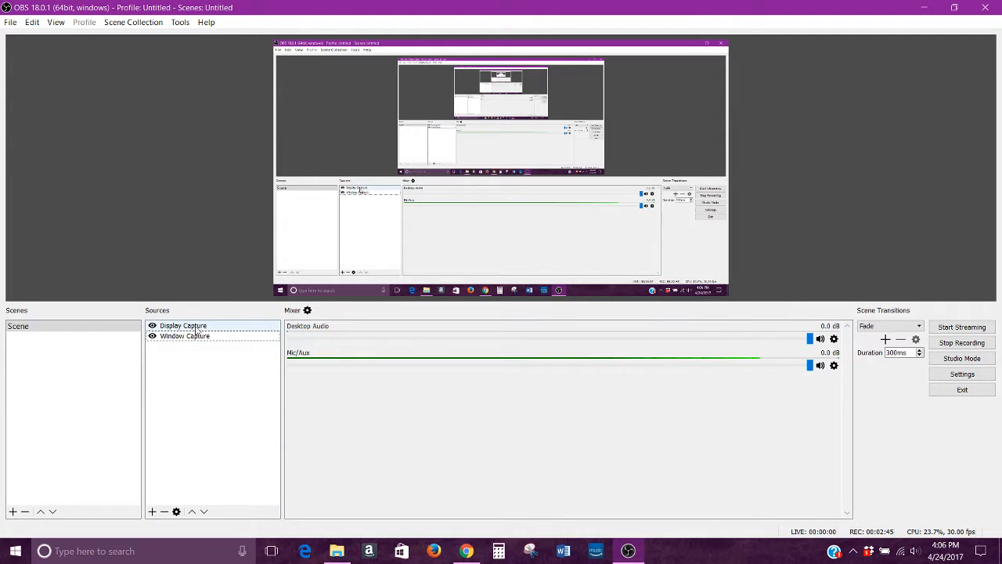
pyautogui.click(185, 335)
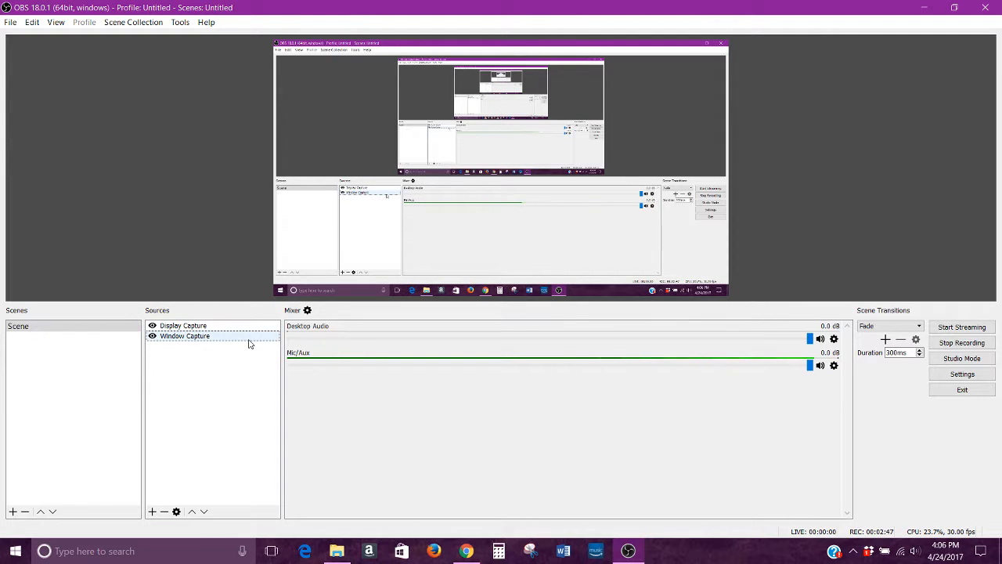